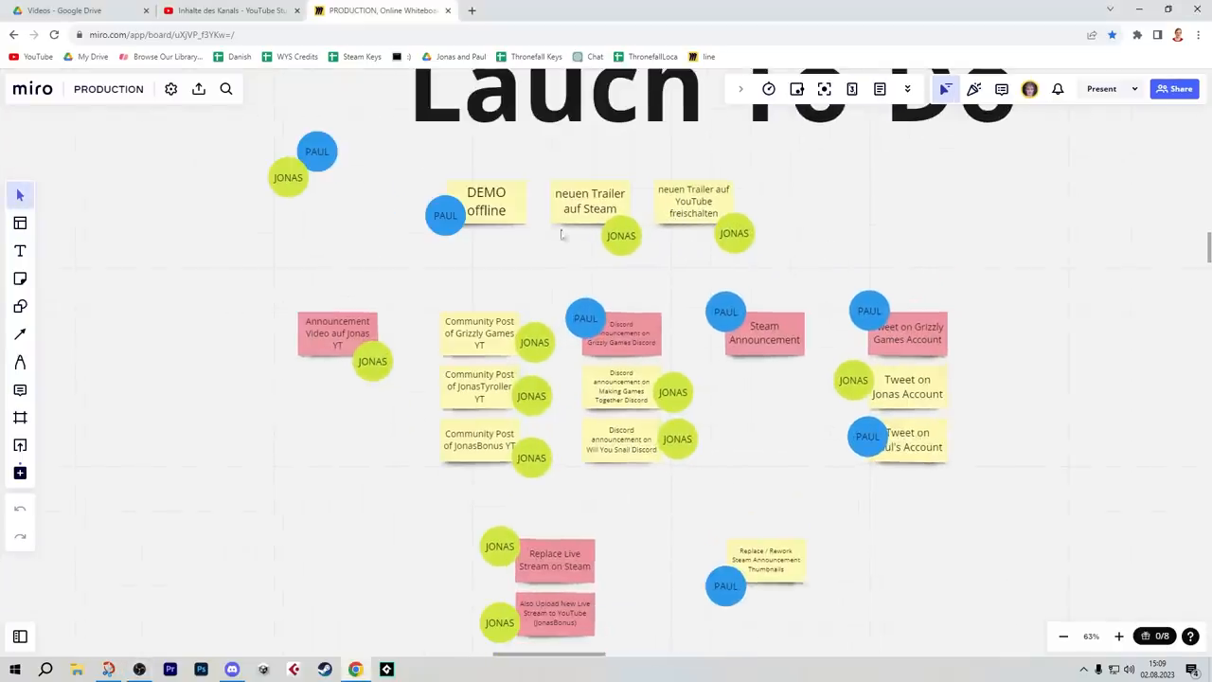
Step: Switch from the Miro launch board tab to YouTube Studio's Inhalte des Kanals video list
click(227, 11)
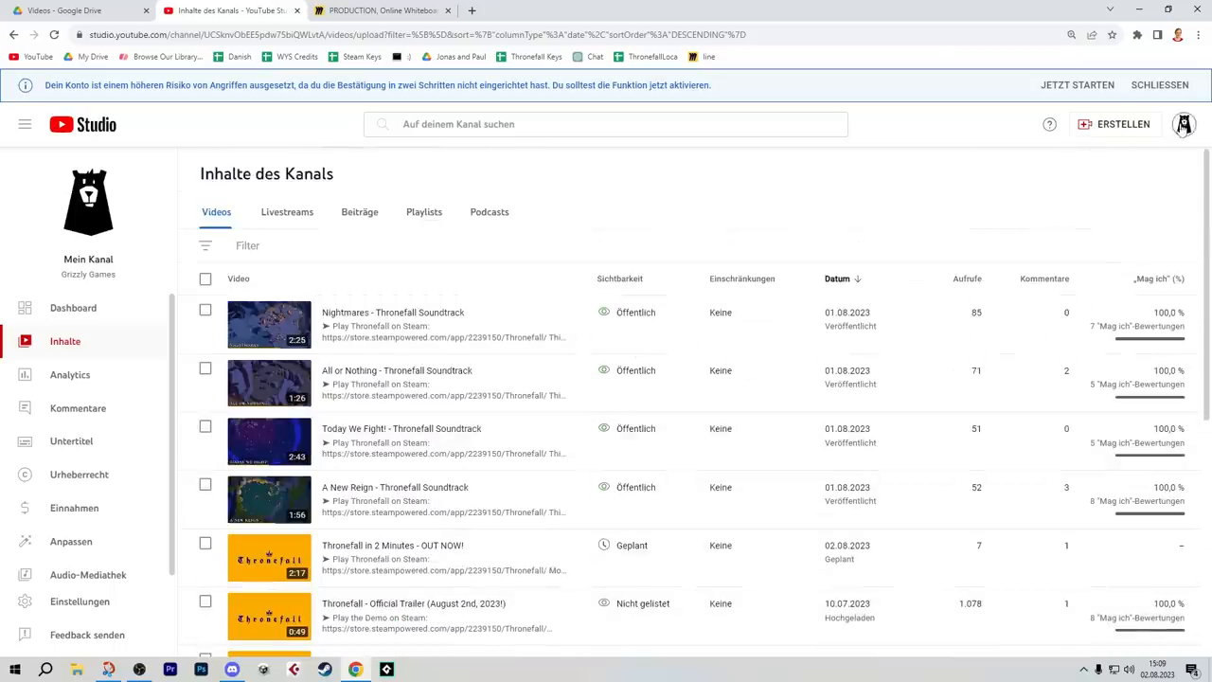
click(228, 11)
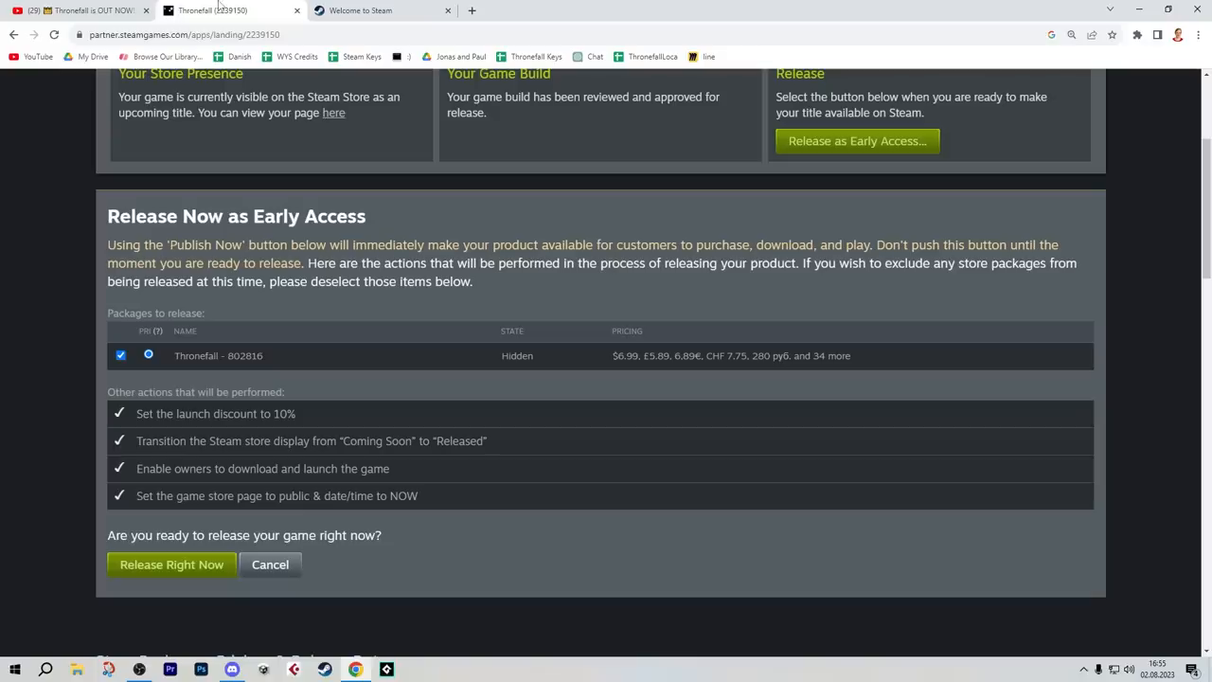
mouse_move(172, 564)
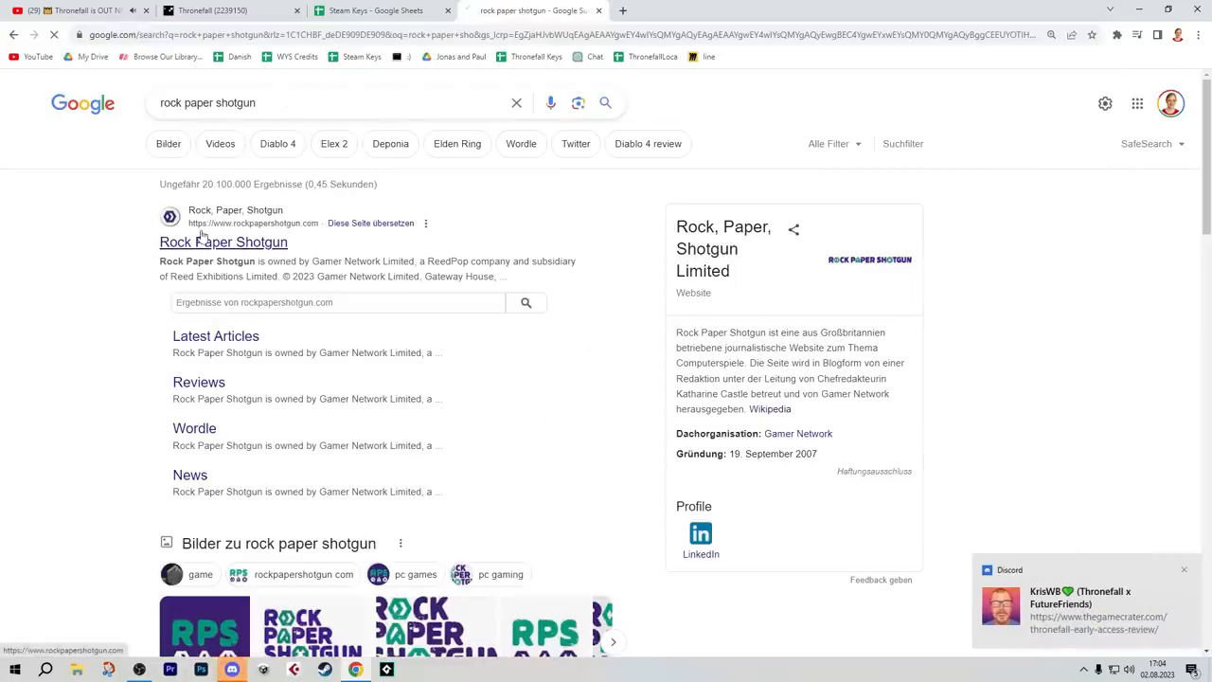
Step: Switch between browser tabs toward Google Search, the Miro board and Steamworks
click(232, 11)
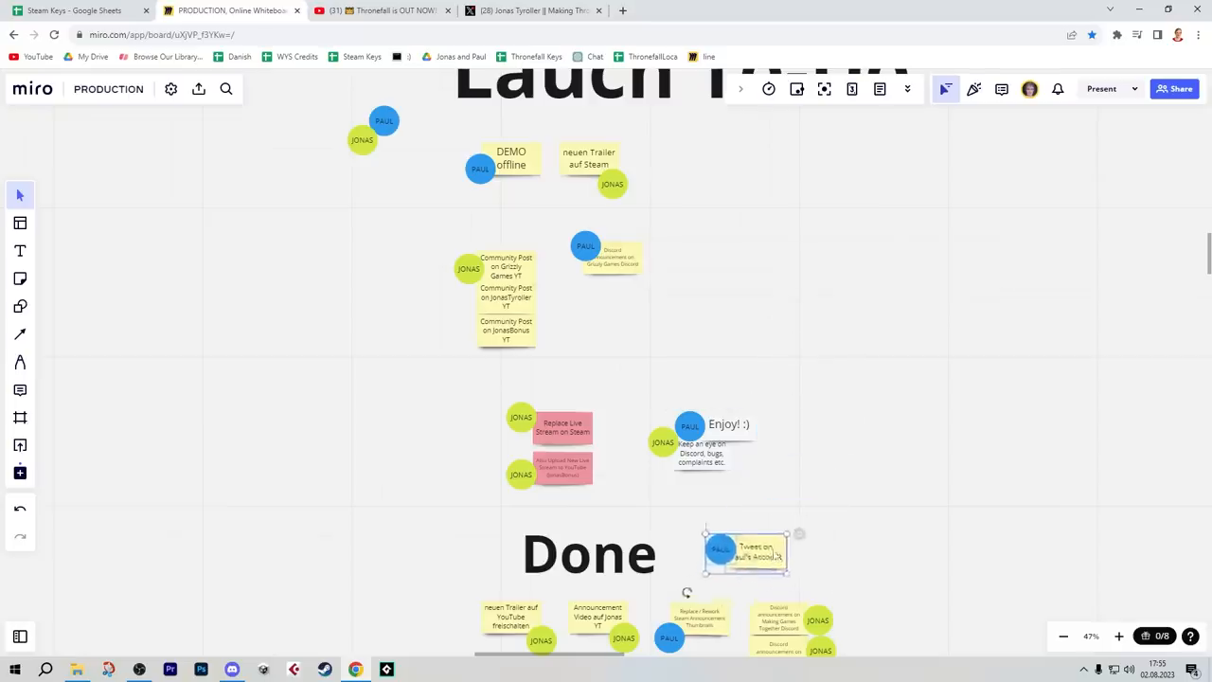
click(379, 10)
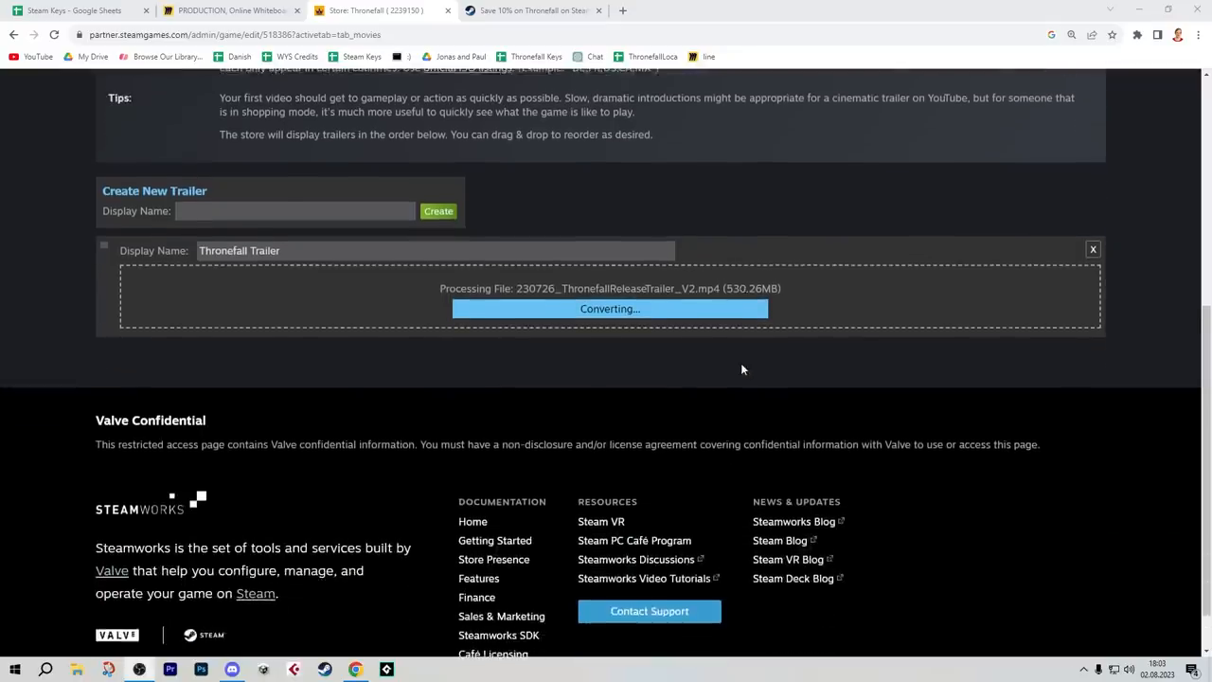